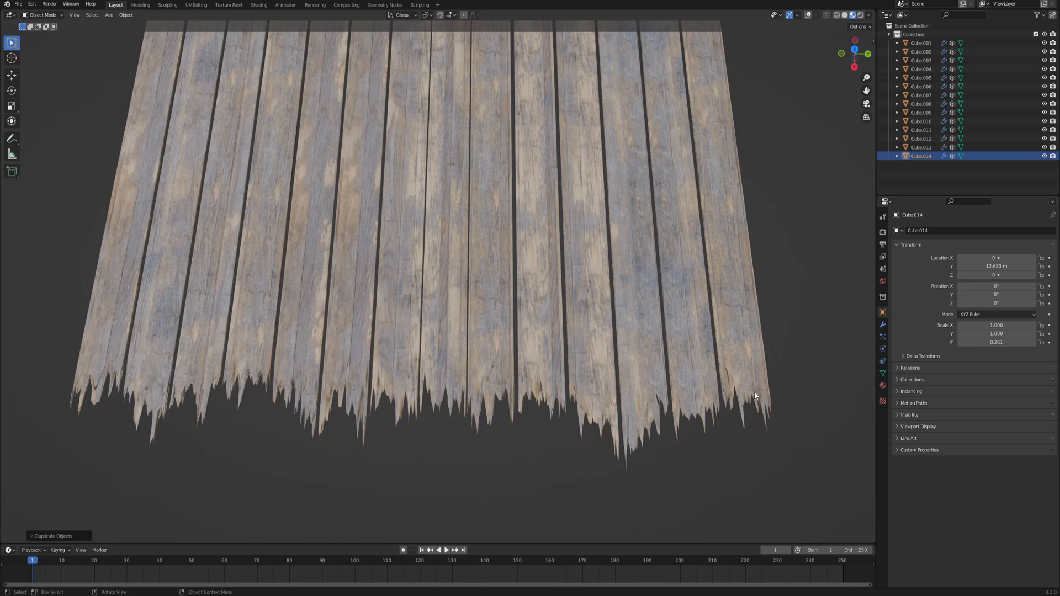
- Stretch the cube into a long, thin board and reach the modifier list
scroll("down", 3)
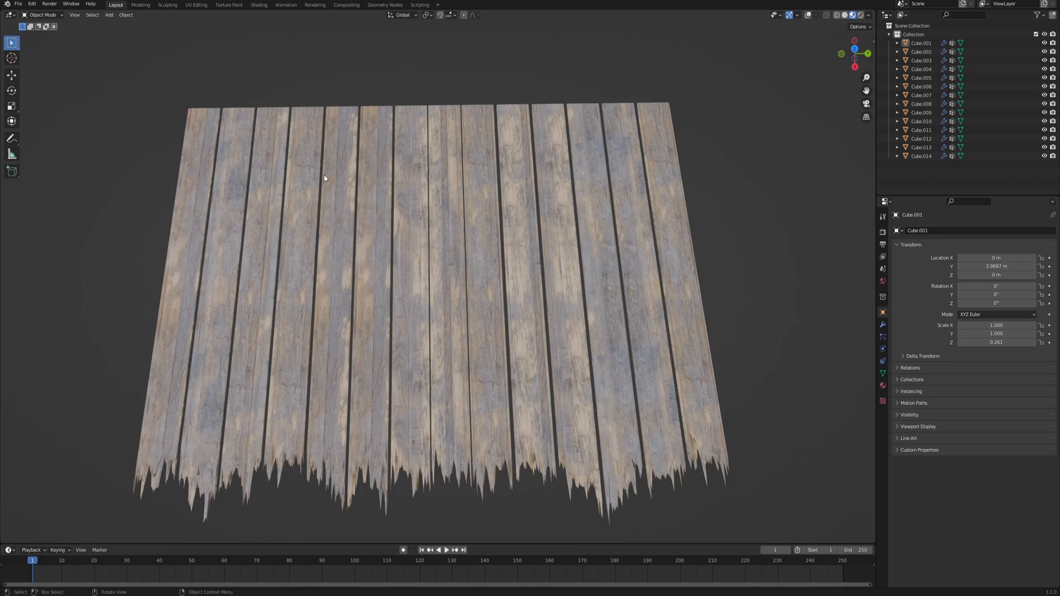
mouse_move(505, 138)
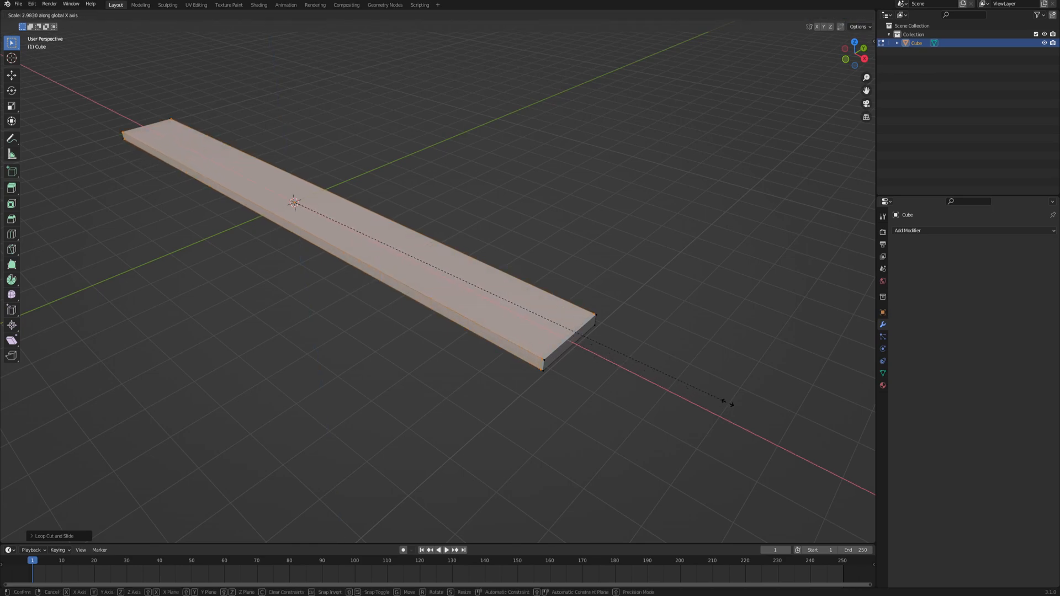
left_click(463, 271)
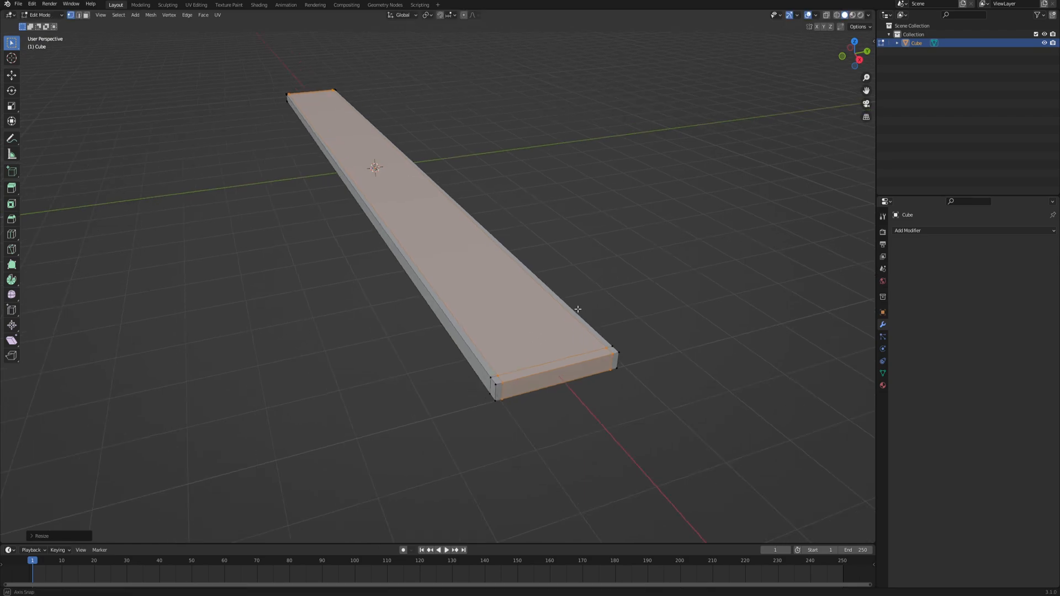
left_click(908, 230)
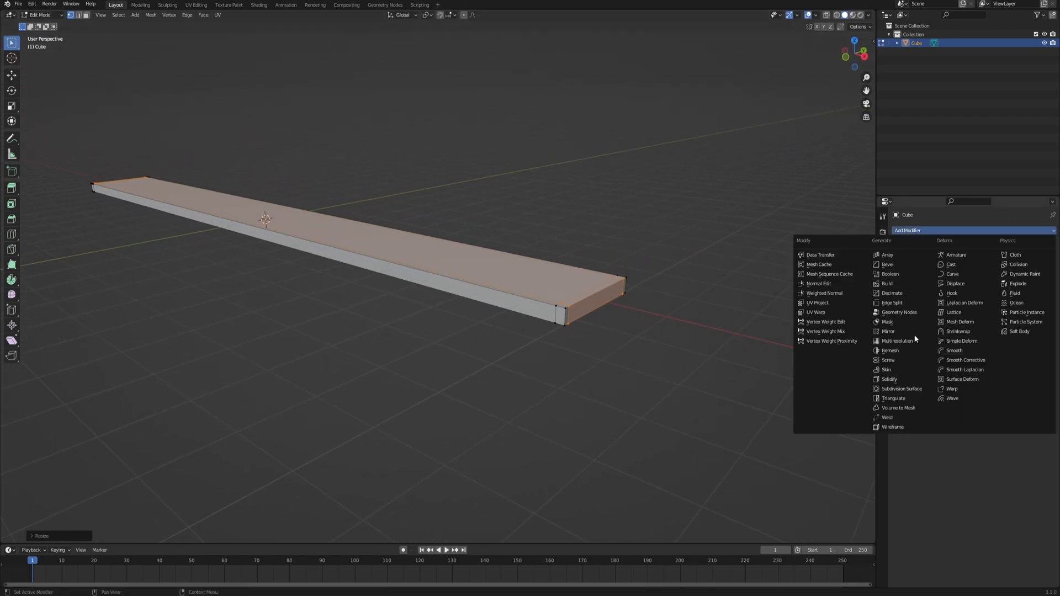
- Add a subdivision surface modifier and create a vertex group for the board's end faces
left_click(901, 389)
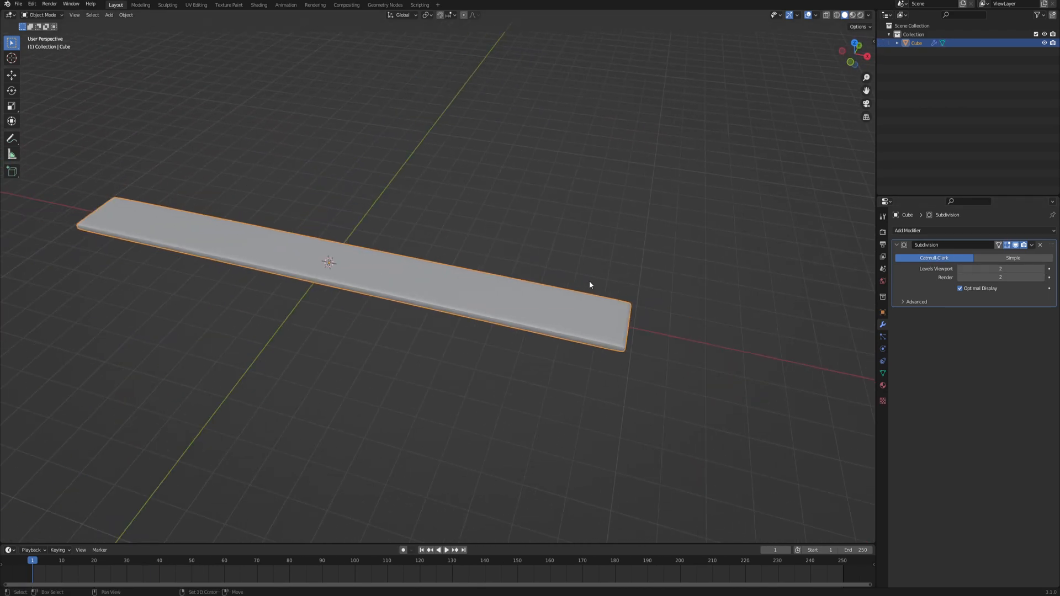
key("Tab")
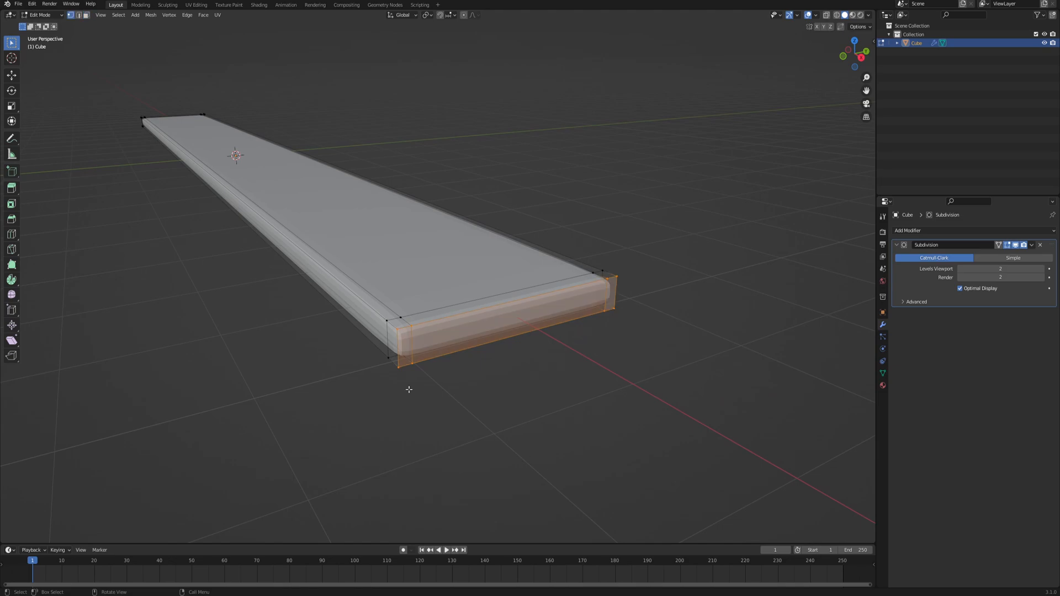
left_click(882, 372)
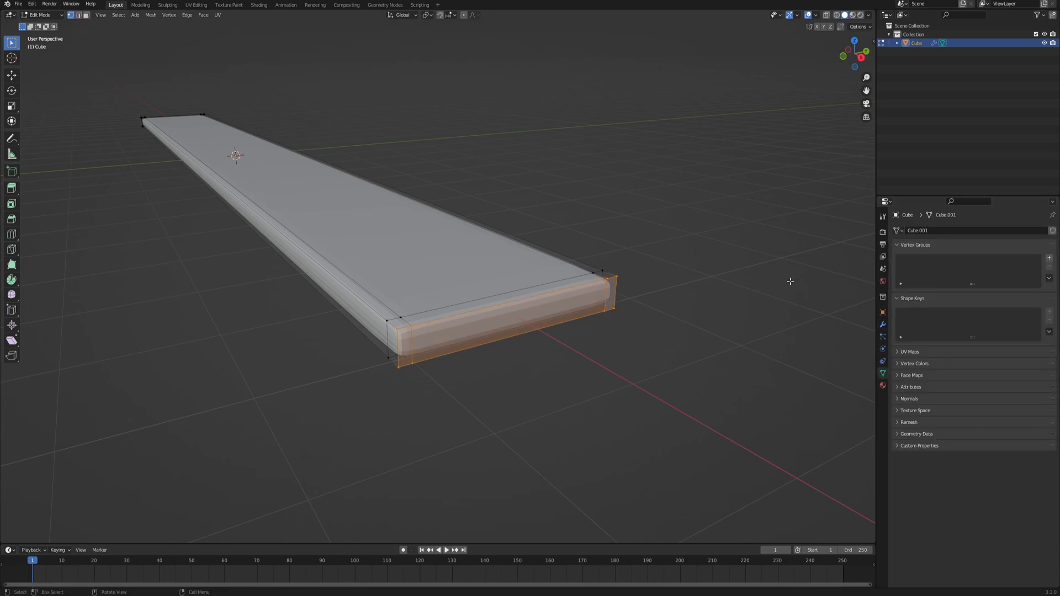
left_click(1049, 258)
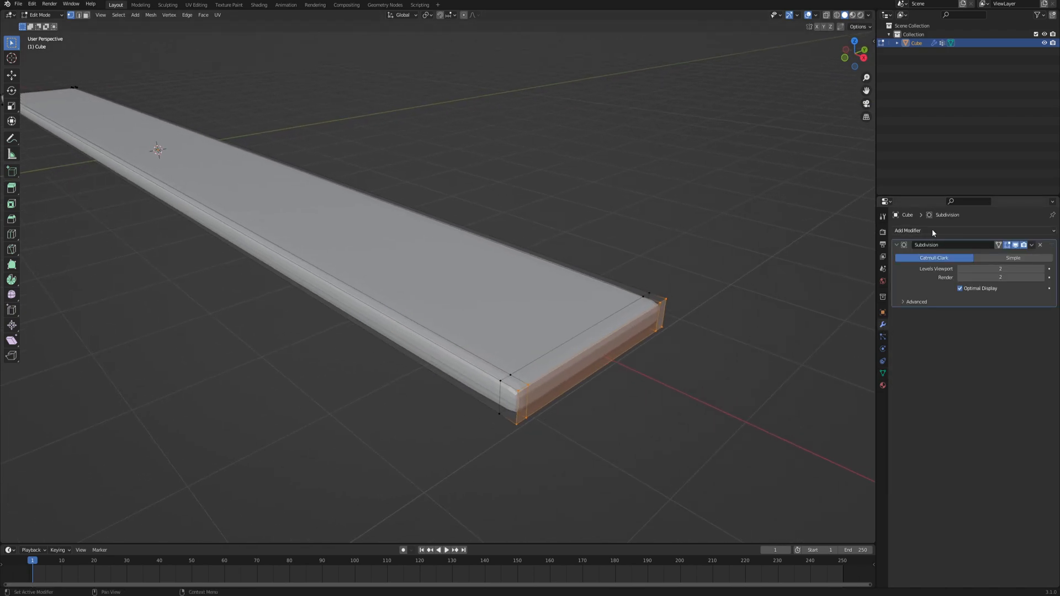
- Add a Displace modifier with a new Clouds texture named BIG SCALE DETAIL
left_click(908, 231)
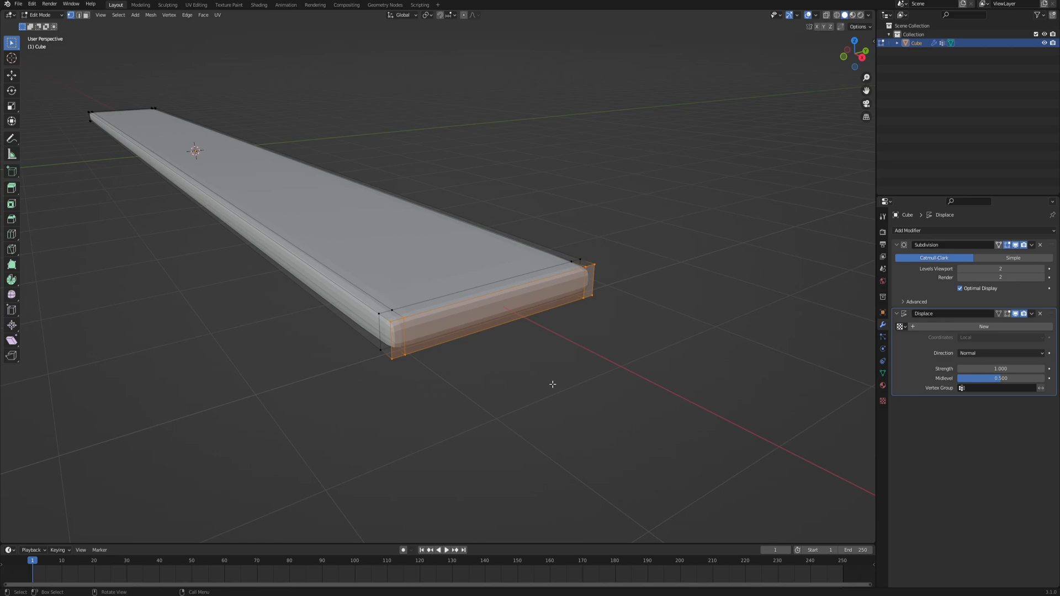
key("Tab")
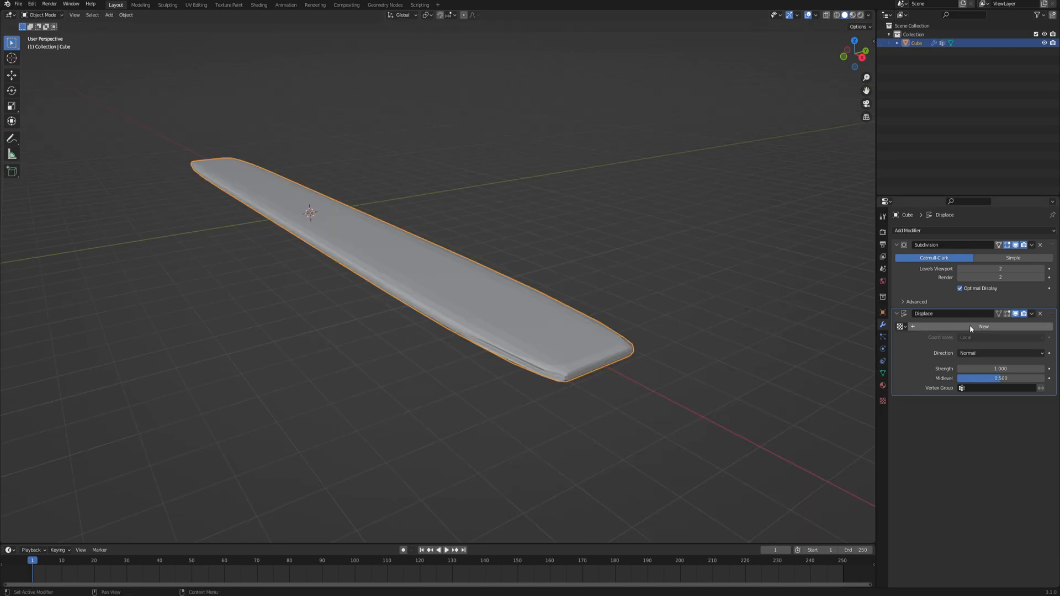
left_click(984, 327)
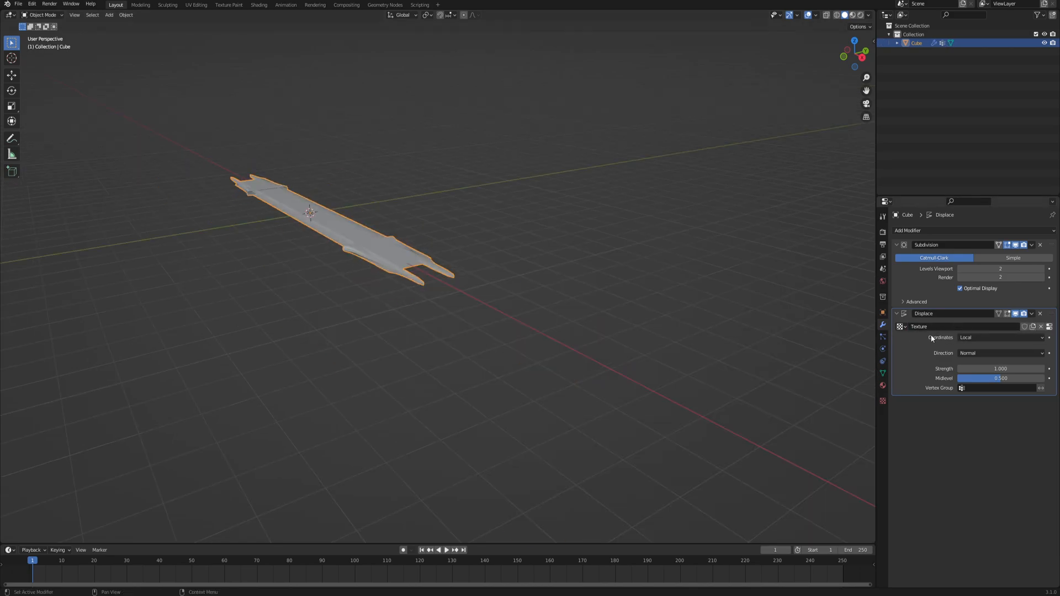
type("BIG SCALE DETAIL")
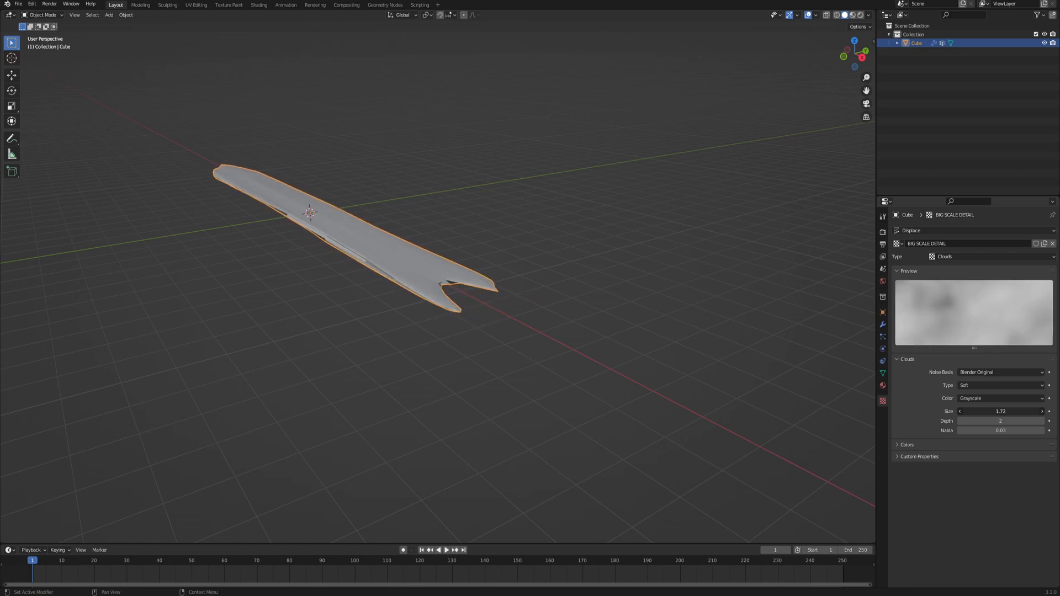
- Limit the displacement to the vertex group and set its direction to X
left_click(884, 324)
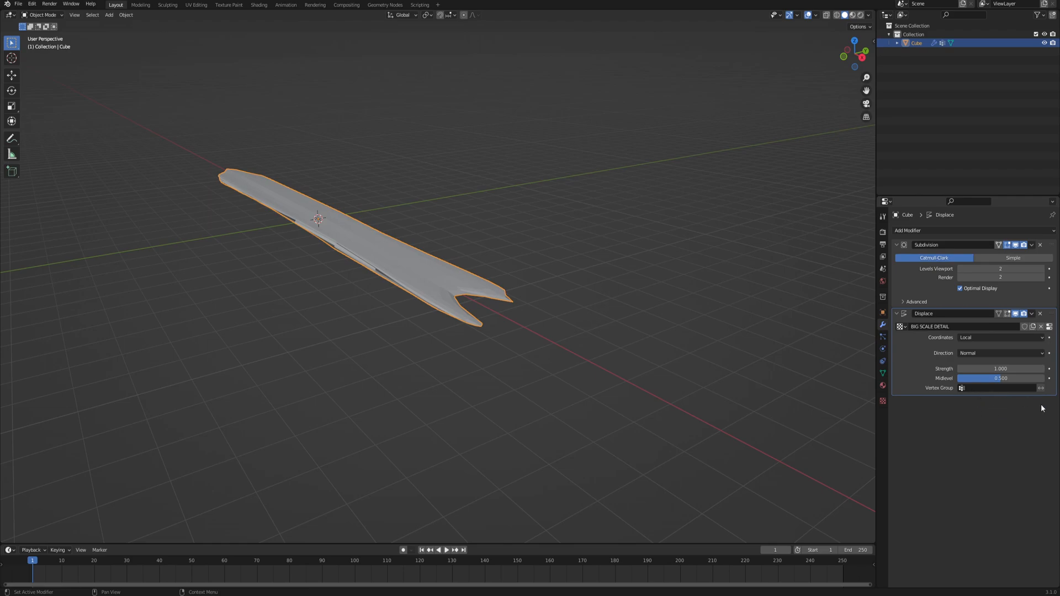
left_click(994, 387)
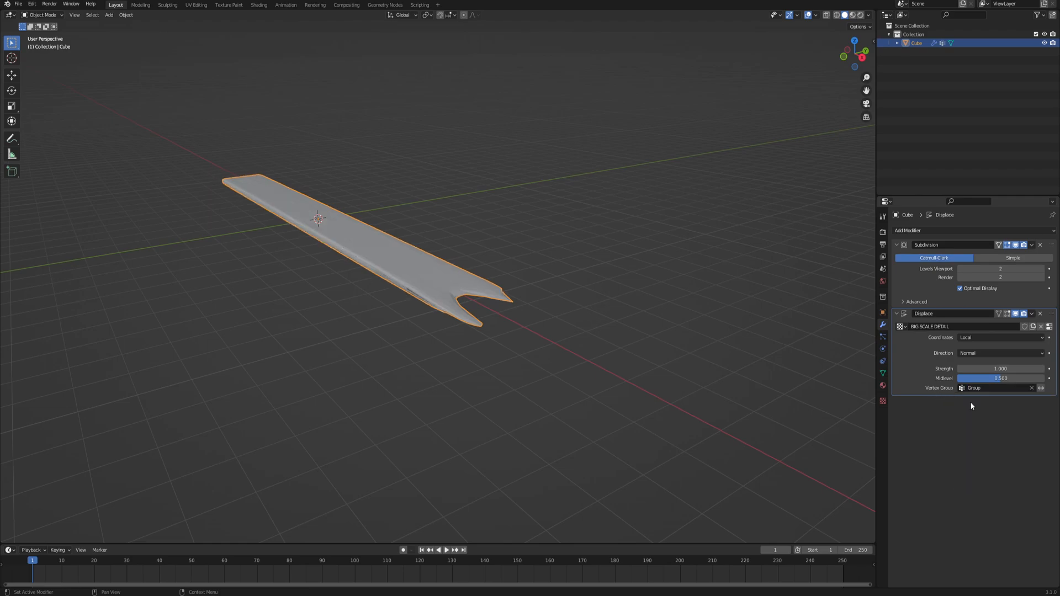
left_click(1001, 353)
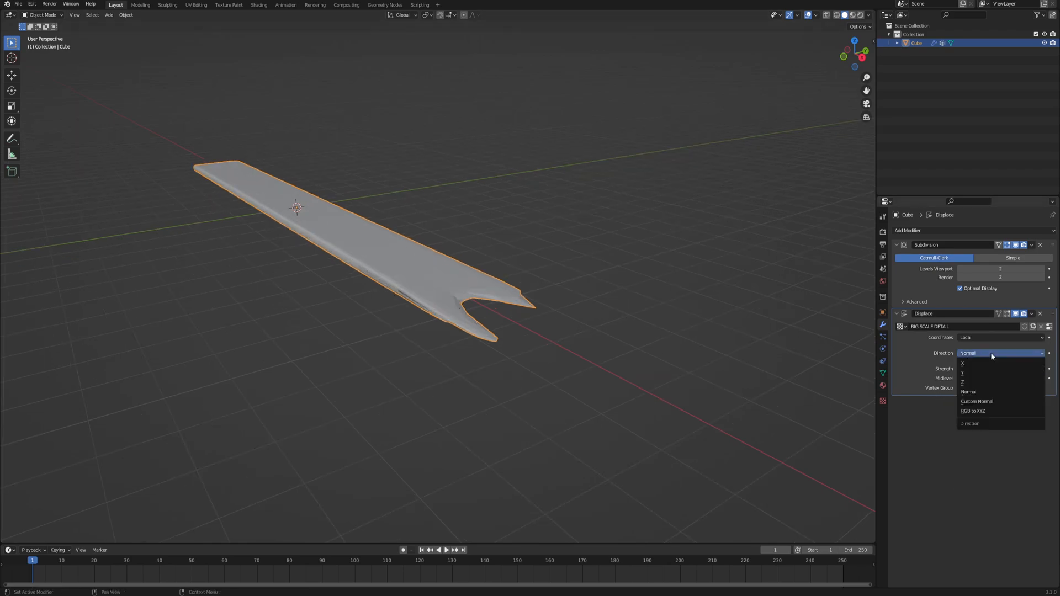
left_click(963, 363)
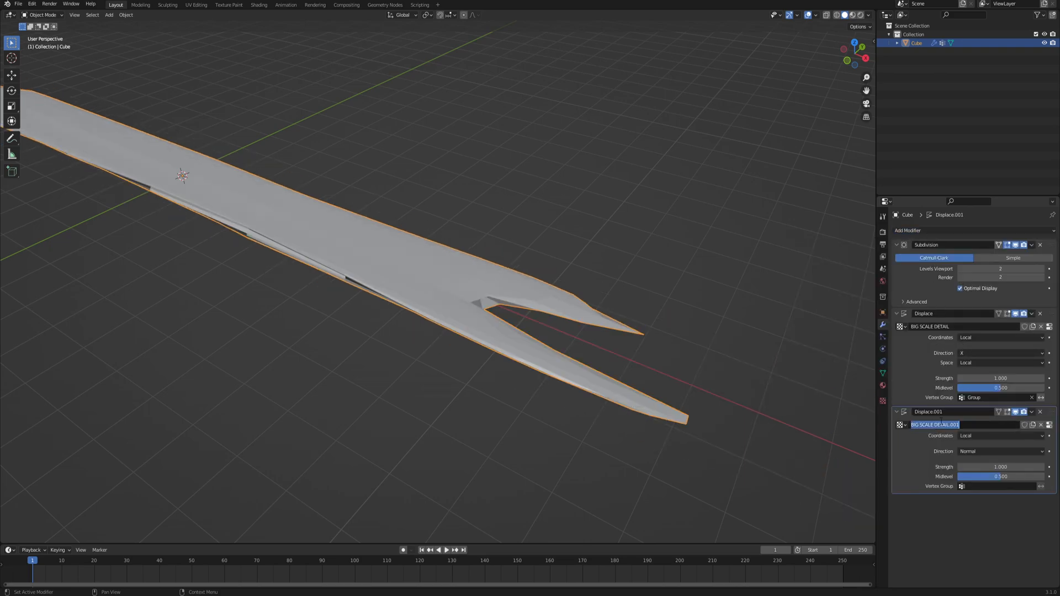
- Name the duplicated texture small scale detail and shrink its Clouds size to 0.20
type("small scale detail")
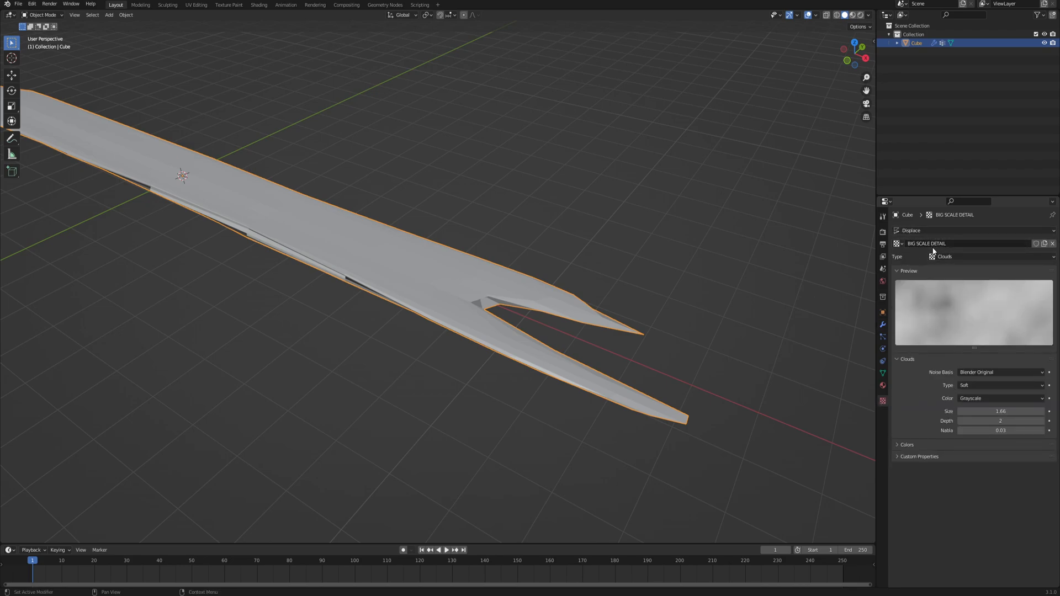
left_click(911, 231)
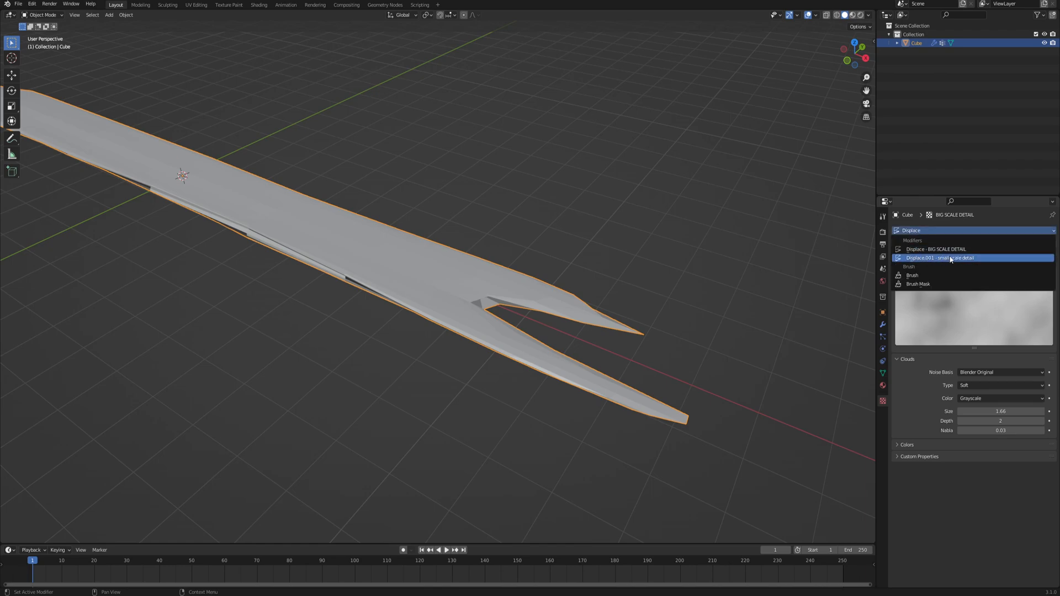
left_click(950, 257)
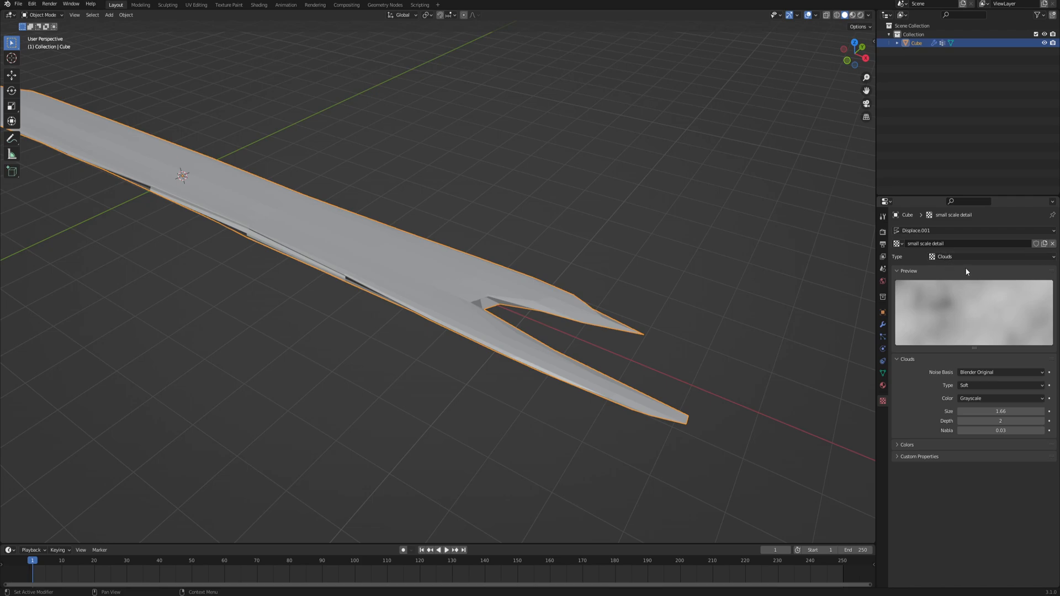
left_click_drag(1007, 411, 987, 411)
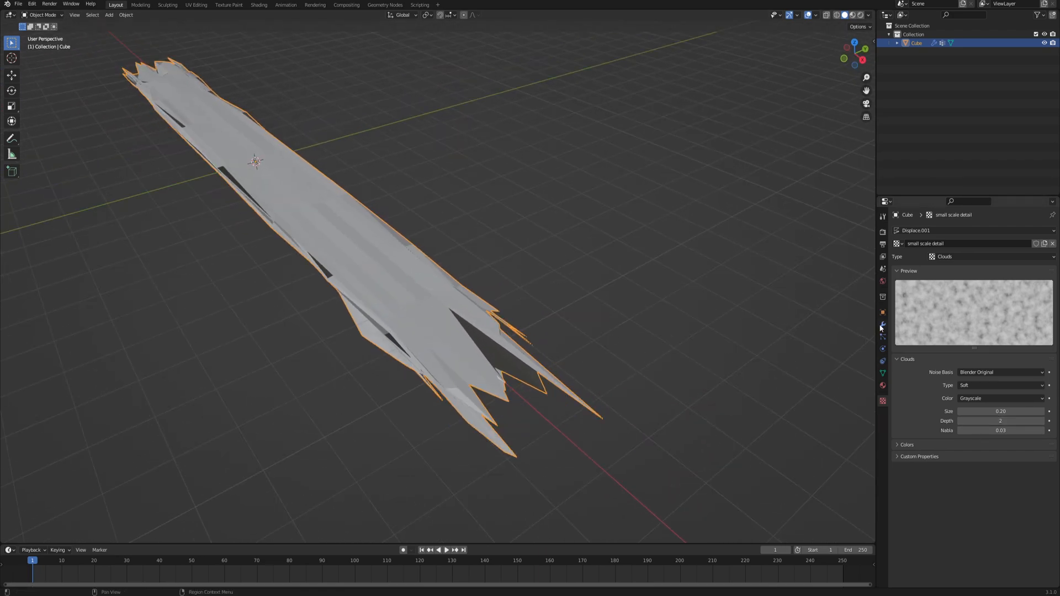
- Set the big-scale Displace modifier's texture coordinates to Global
left_click(883, 326)
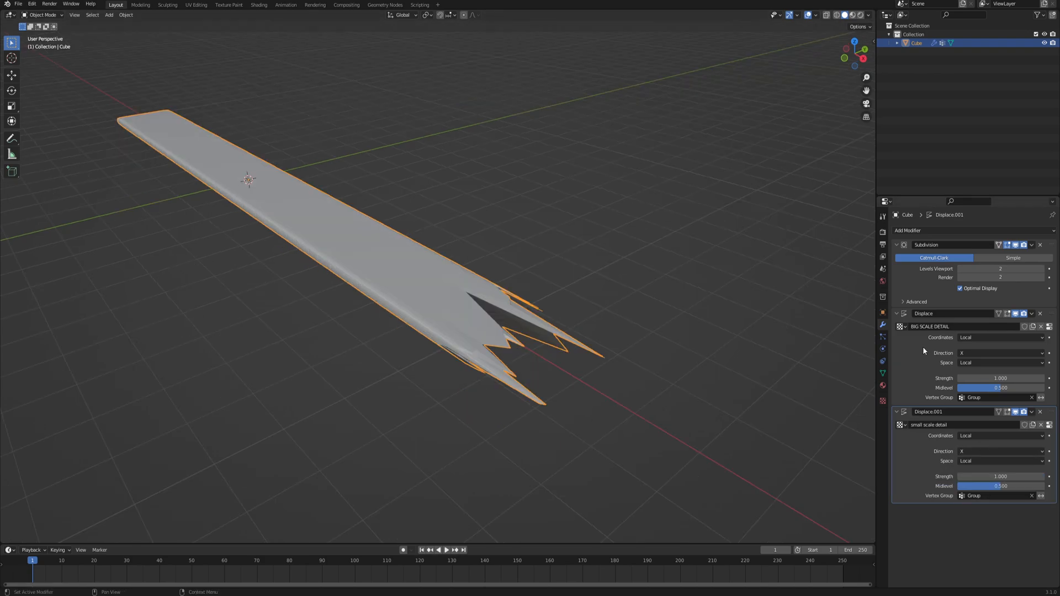
left_click(1000, 337)
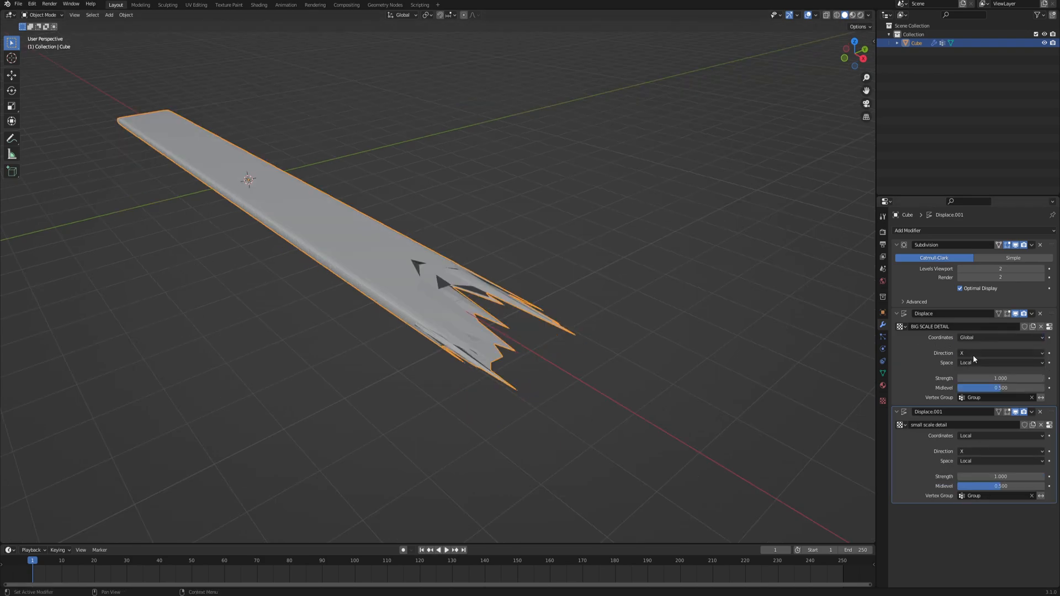
left_click(1000, 435)
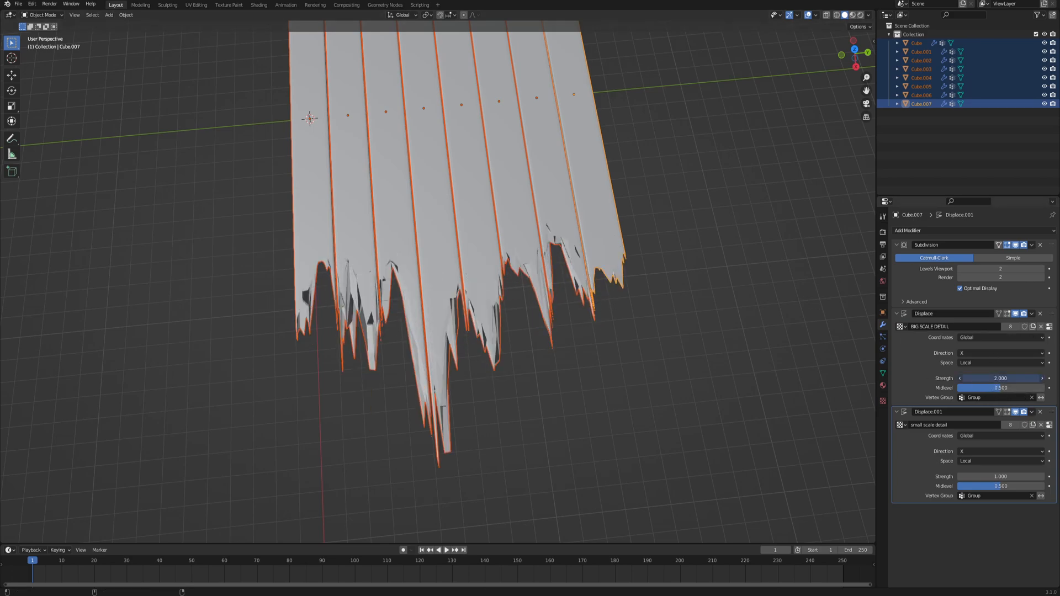
- Tone down the small-scale displacement strength so the splintered ends stay readable
left_click(1001, 378)
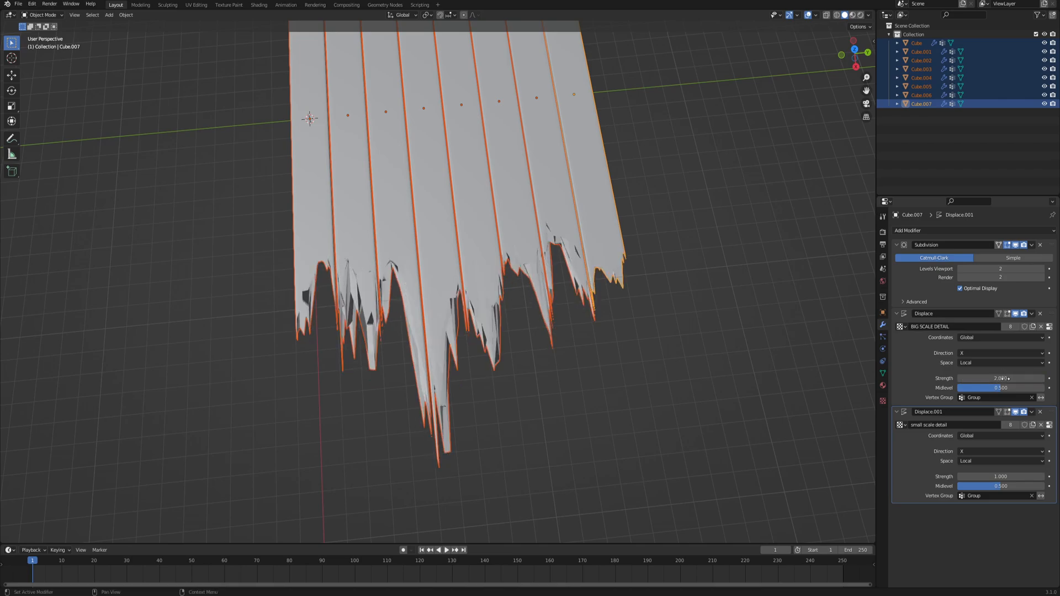
left_click_drag(1001, 476, 973, 476)
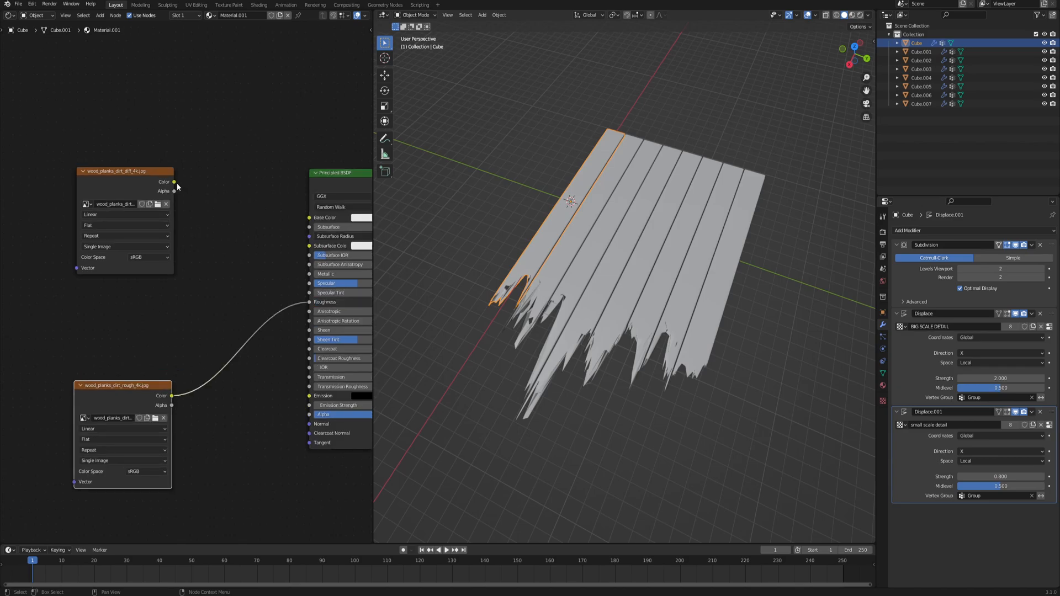
- Wire the wood colour image into Base Color and link the material to all selected planks
left_click_drag(174, 181, 309, 218)
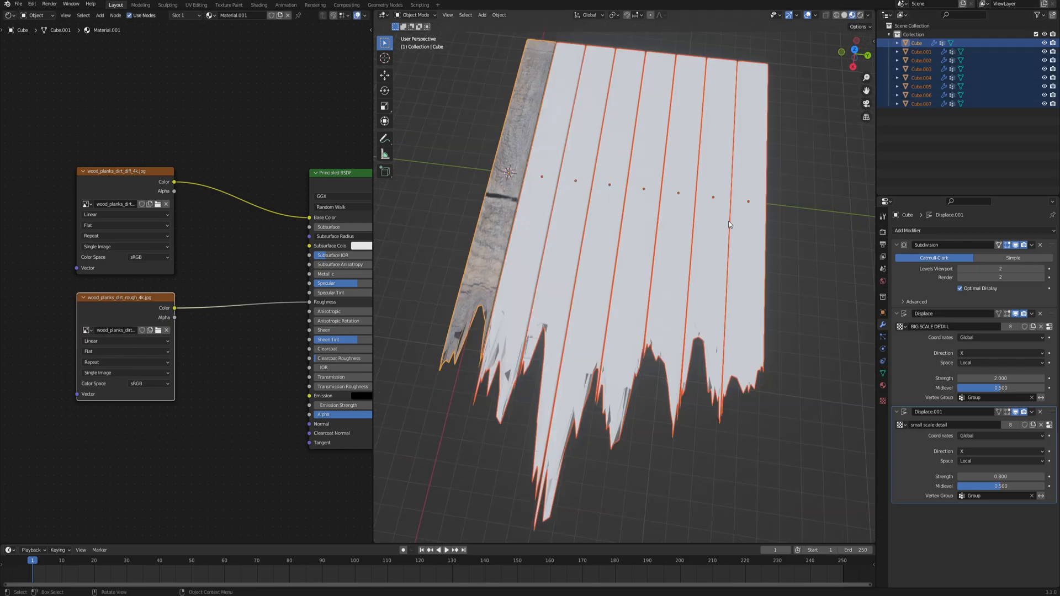
left_click(499, 15)
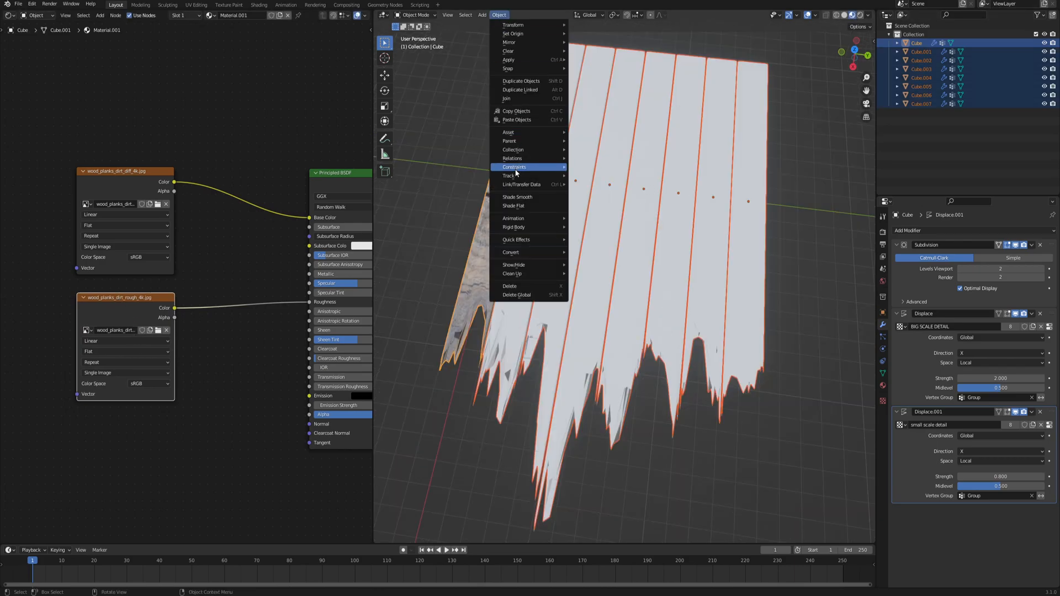
left_click(522, 184)
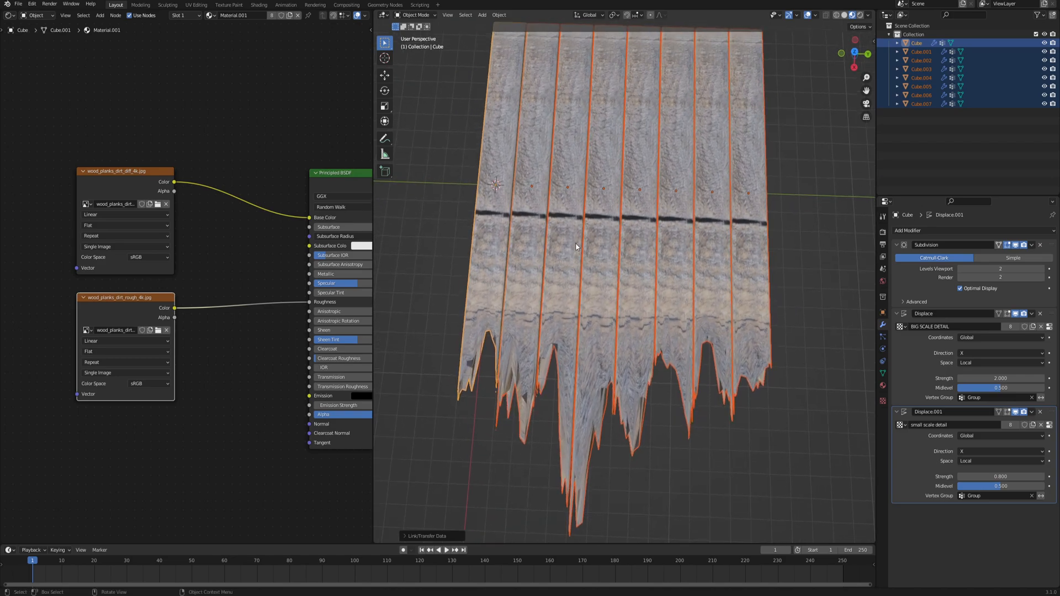
left_click_drag(575, 246, 602, 251)
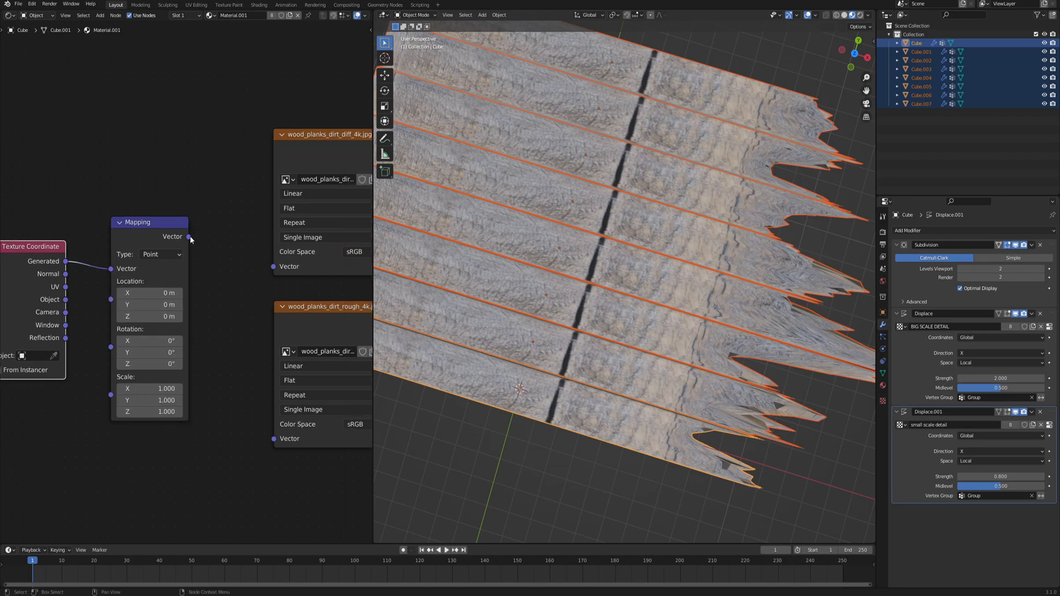
- Feed Mapping into both wood images with Rotation Z 90° and Scale 0.36
left_click_drag(189, 237, 260, 429)
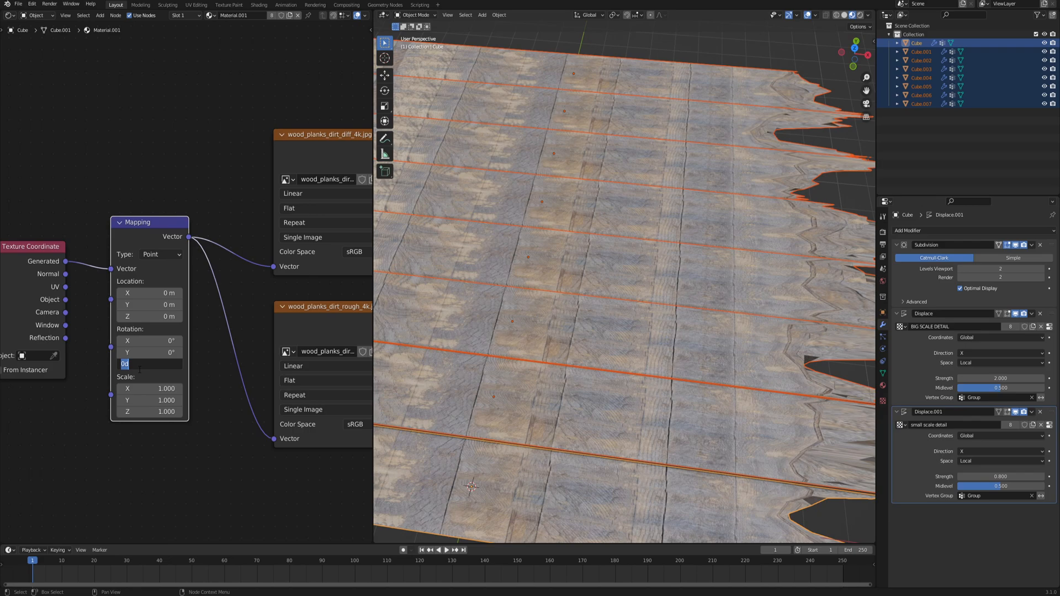
type("90°")
left_click(149, 388)
type("0.360")
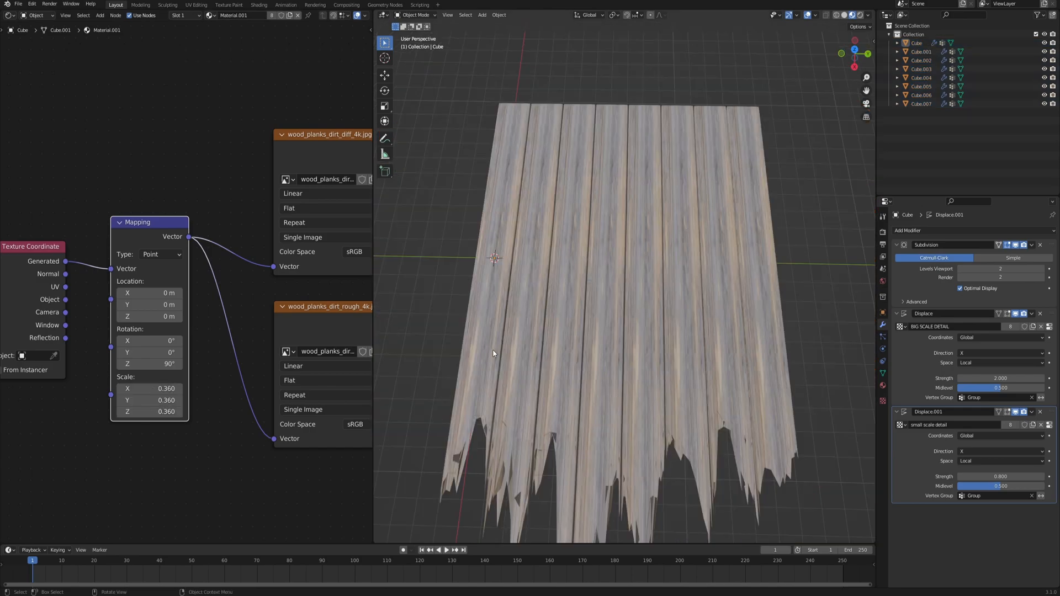
type("val")
type("object inf")
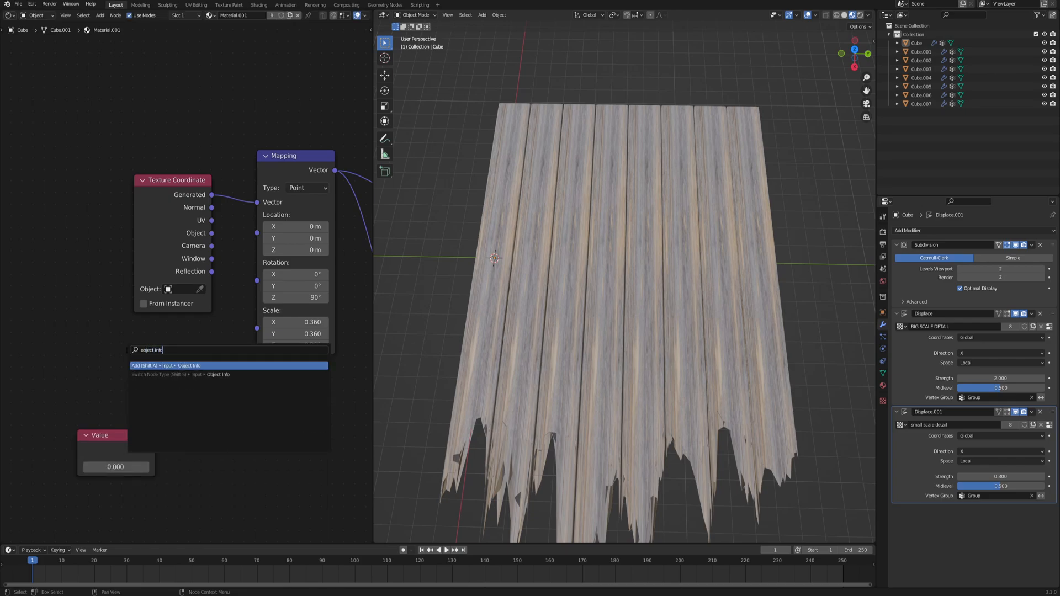
- Multiply the Object Info Random output by a Value node and feed it into the Mapping location
left_click(163, 365)
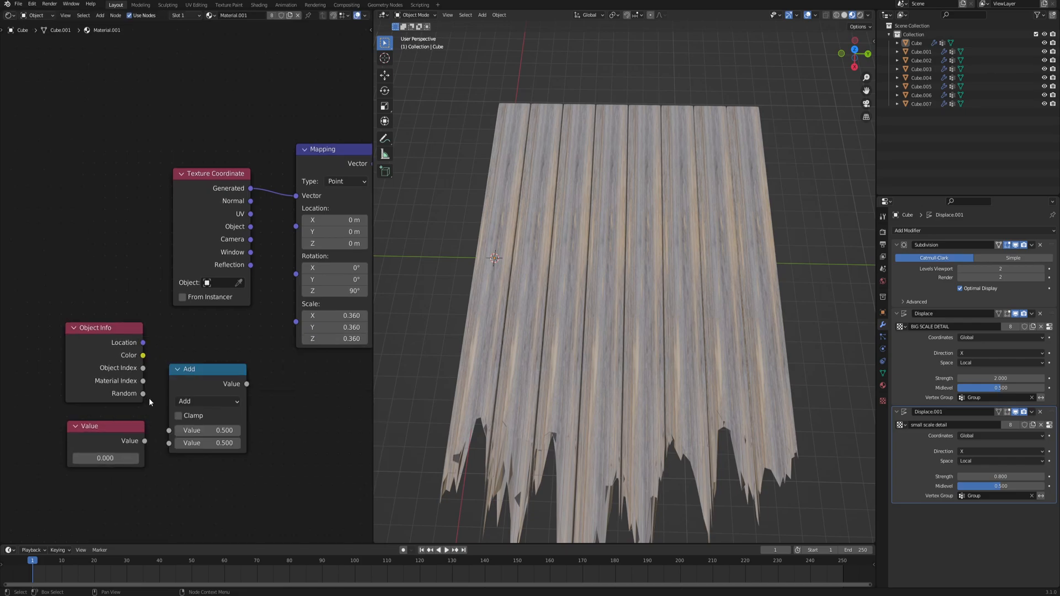
left_click_drag(144, 393, 169, 442)
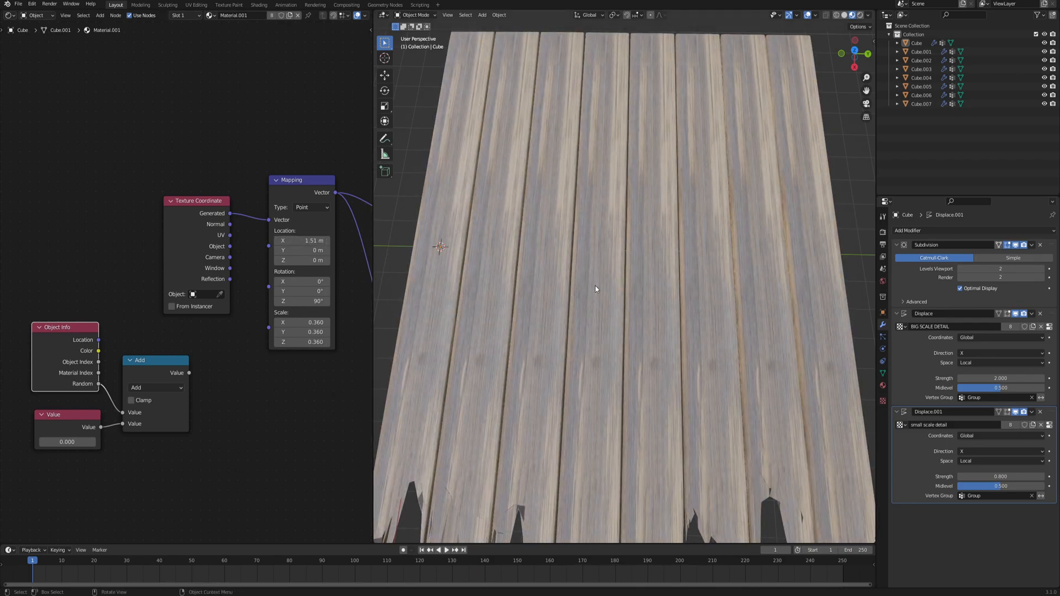
key("shift+a")
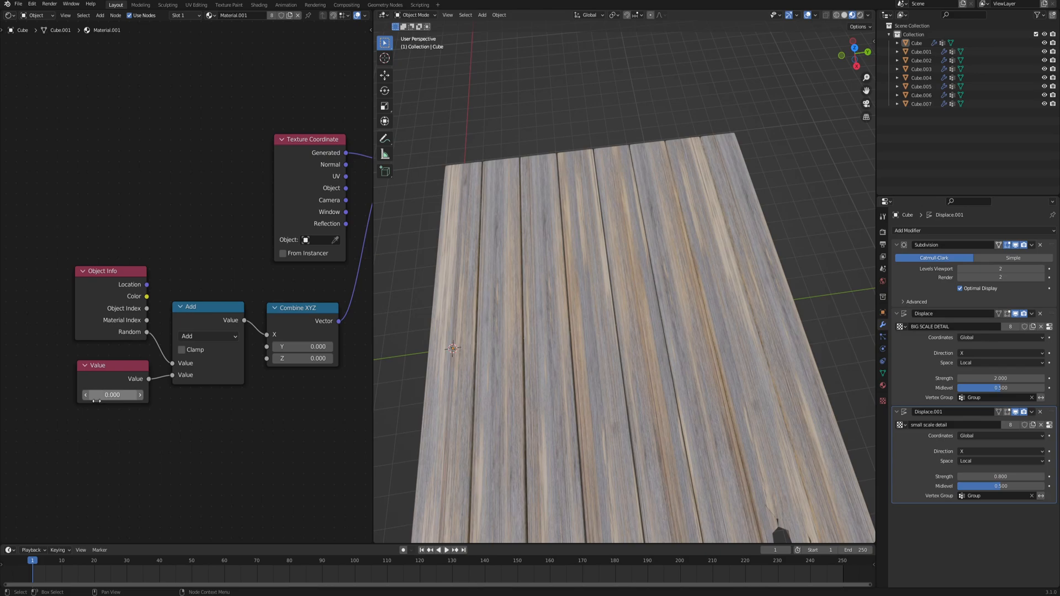
left_click(209, 336)
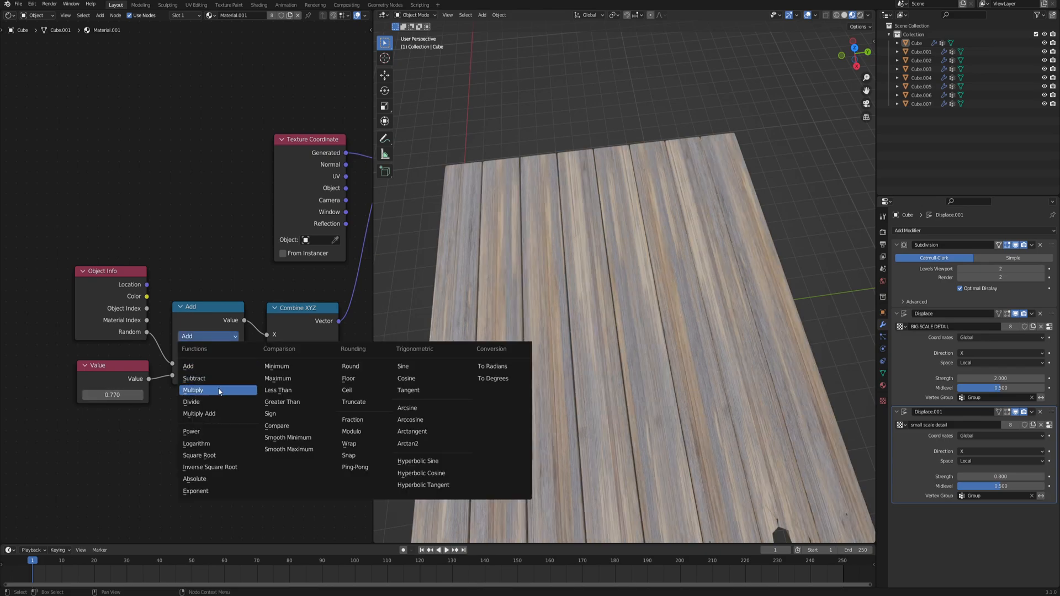
left_click(194, 390)
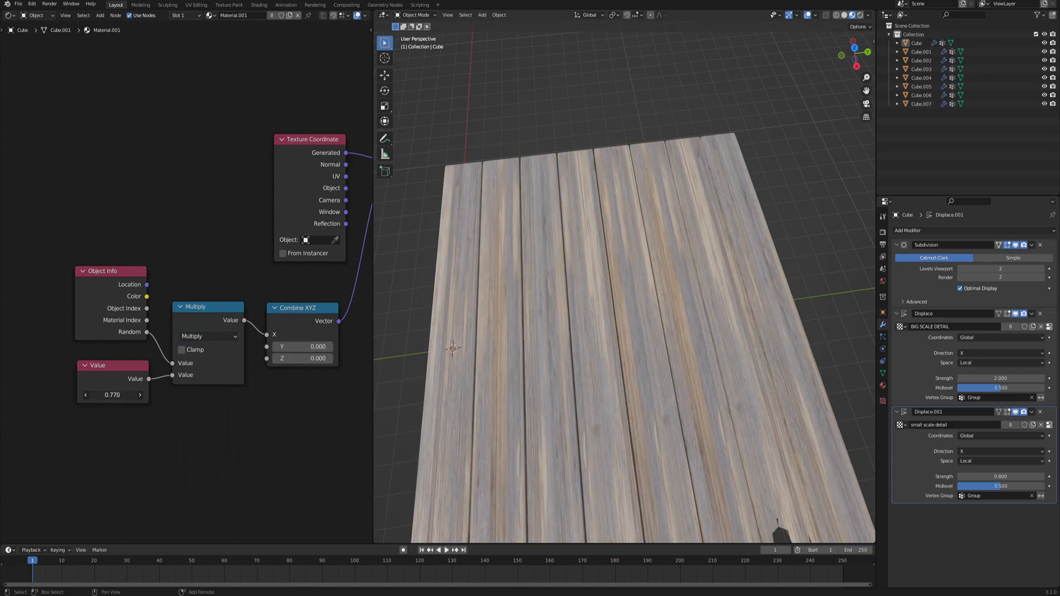
type("2.430")
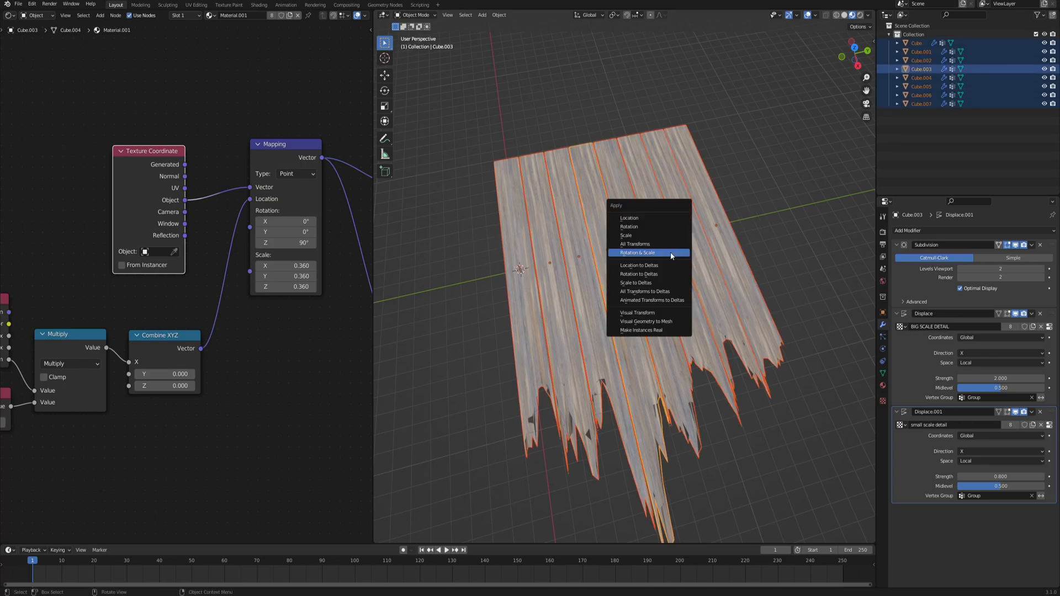
- Apply rotation and scale, raise both displacement strengths, and shade the planks smooth
left_click(637, 252)
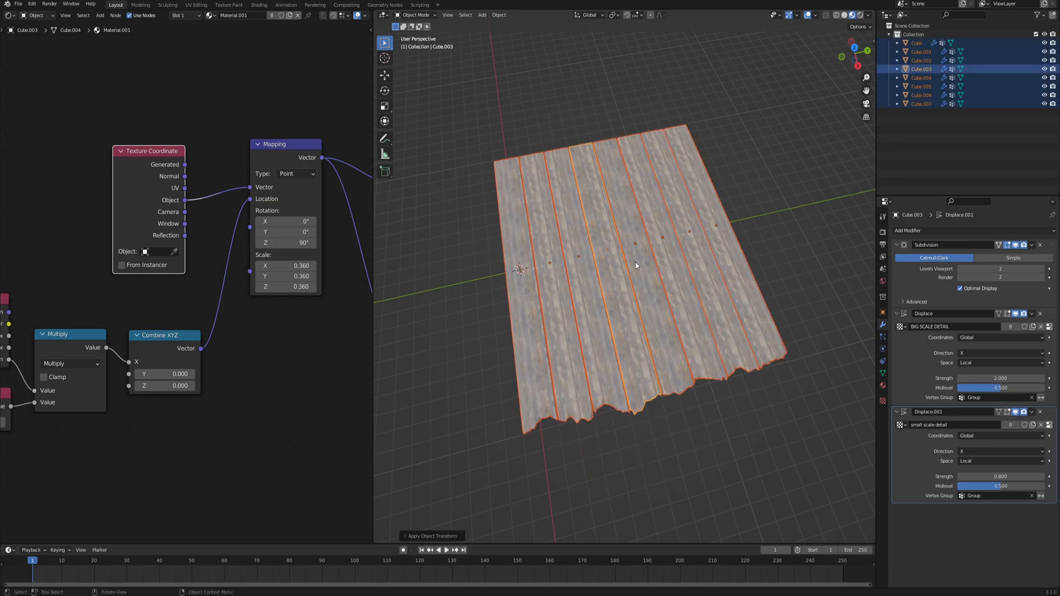
left_click_drag(636, 264, 618, 292)
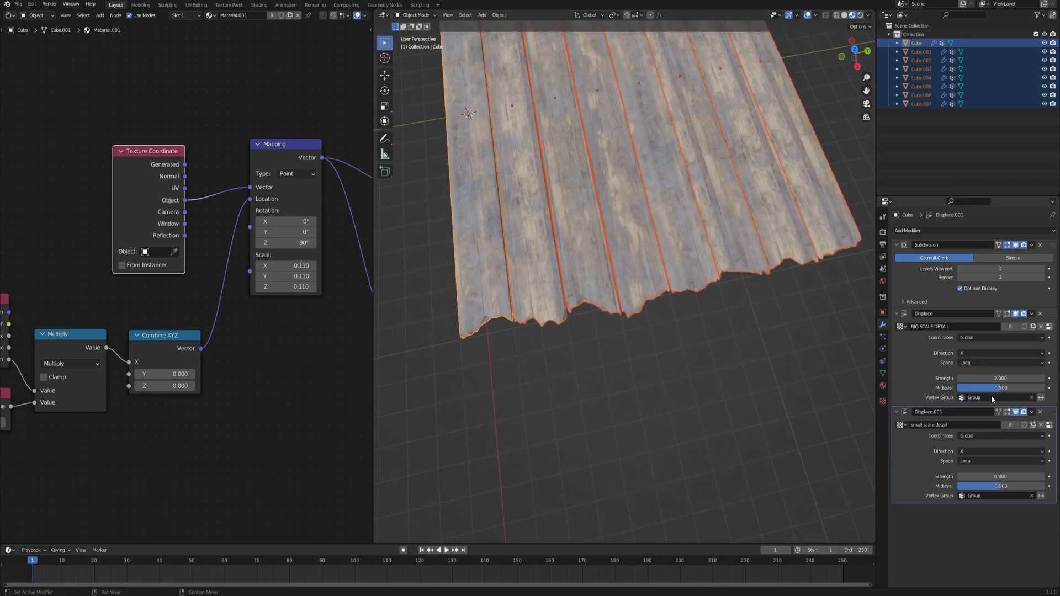
left_click_drag(1000, 378, 1041, 377)
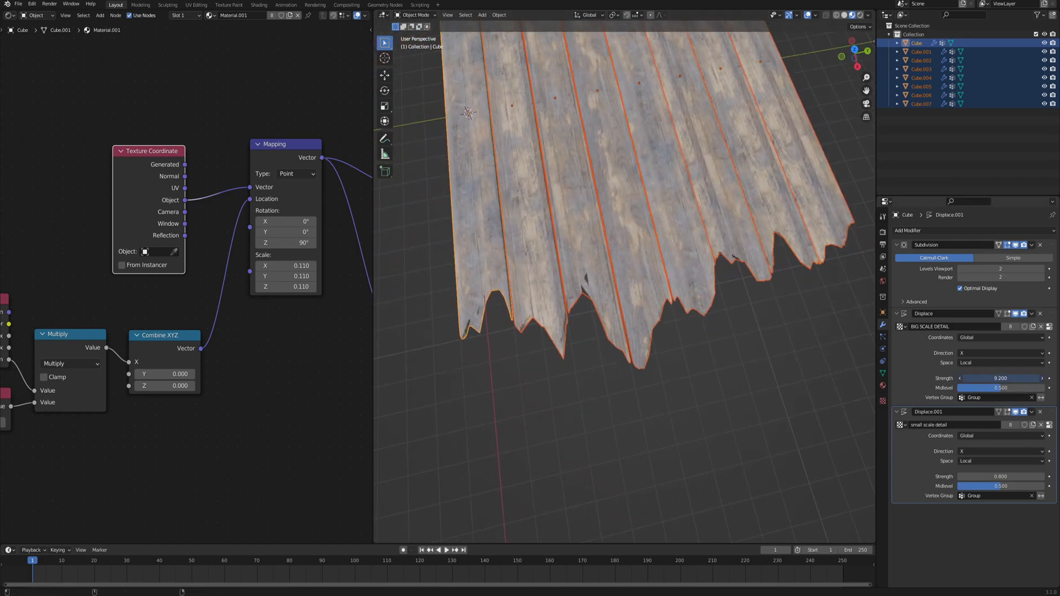
left_click_drag(1000, 378, 988, 378)
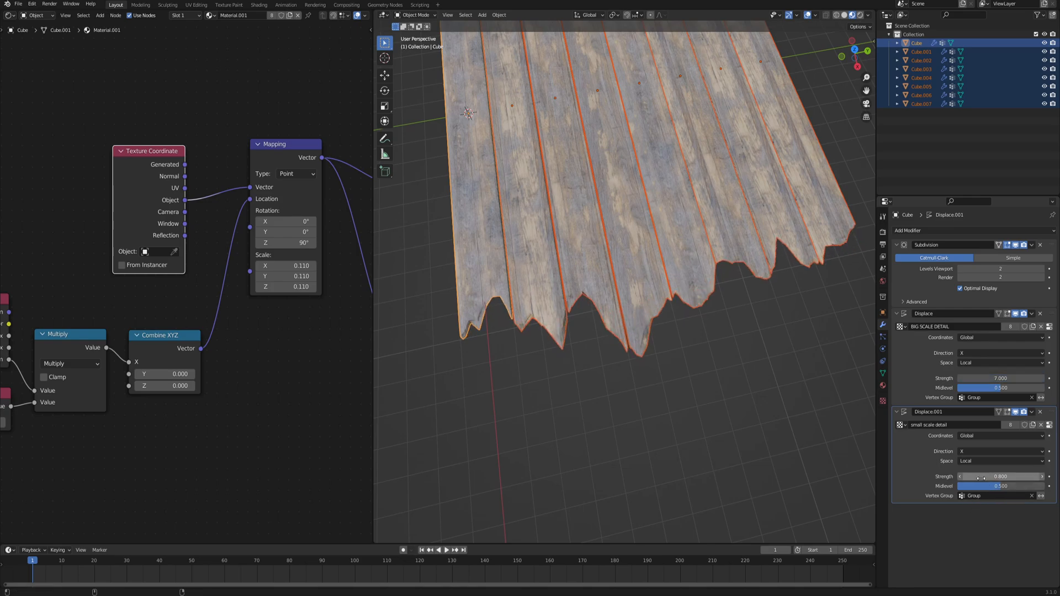
left_click_drag(1000, 477, 1034, 477)
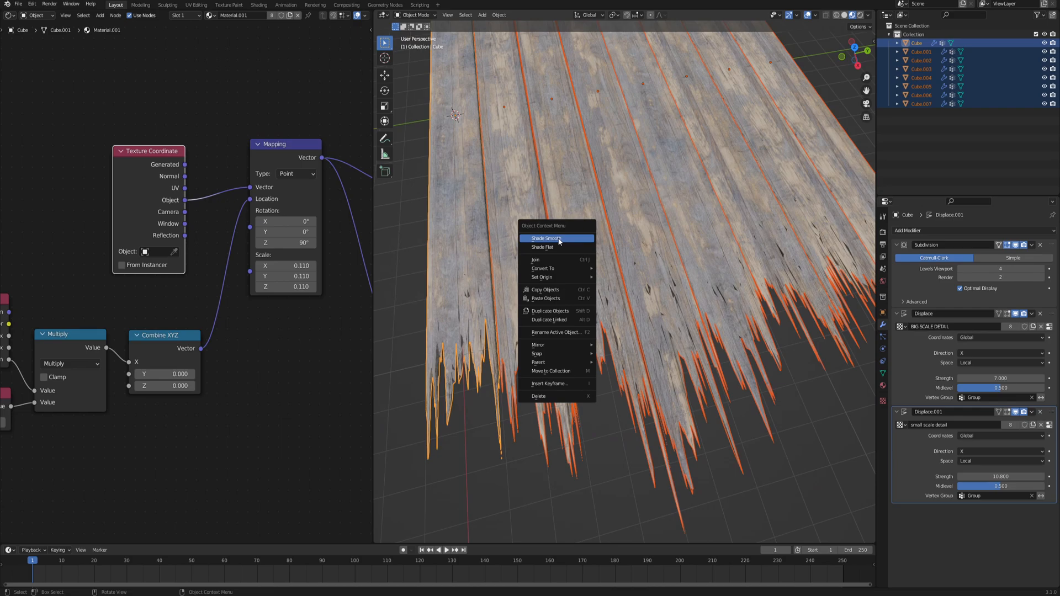
left_click(546, 238)
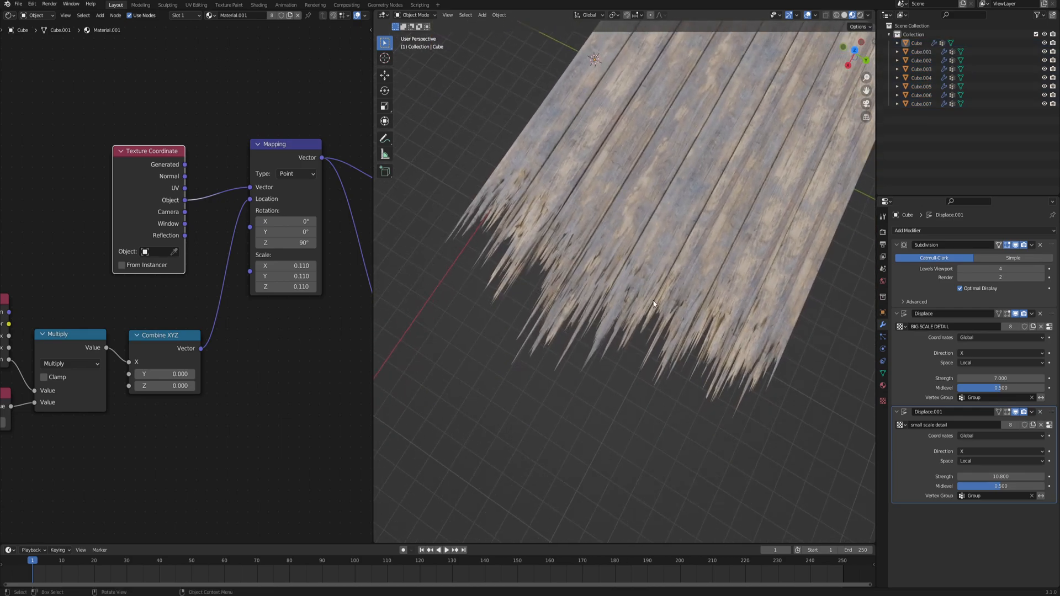